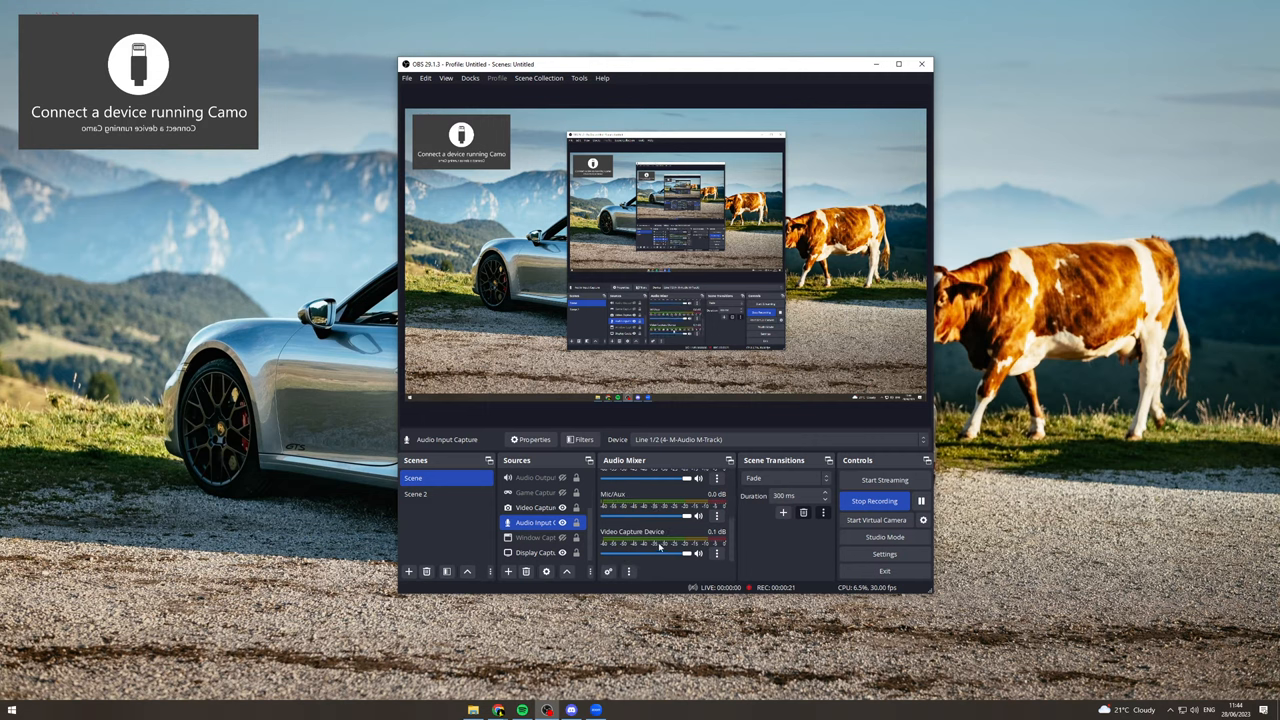
mouse_move(670, 562)
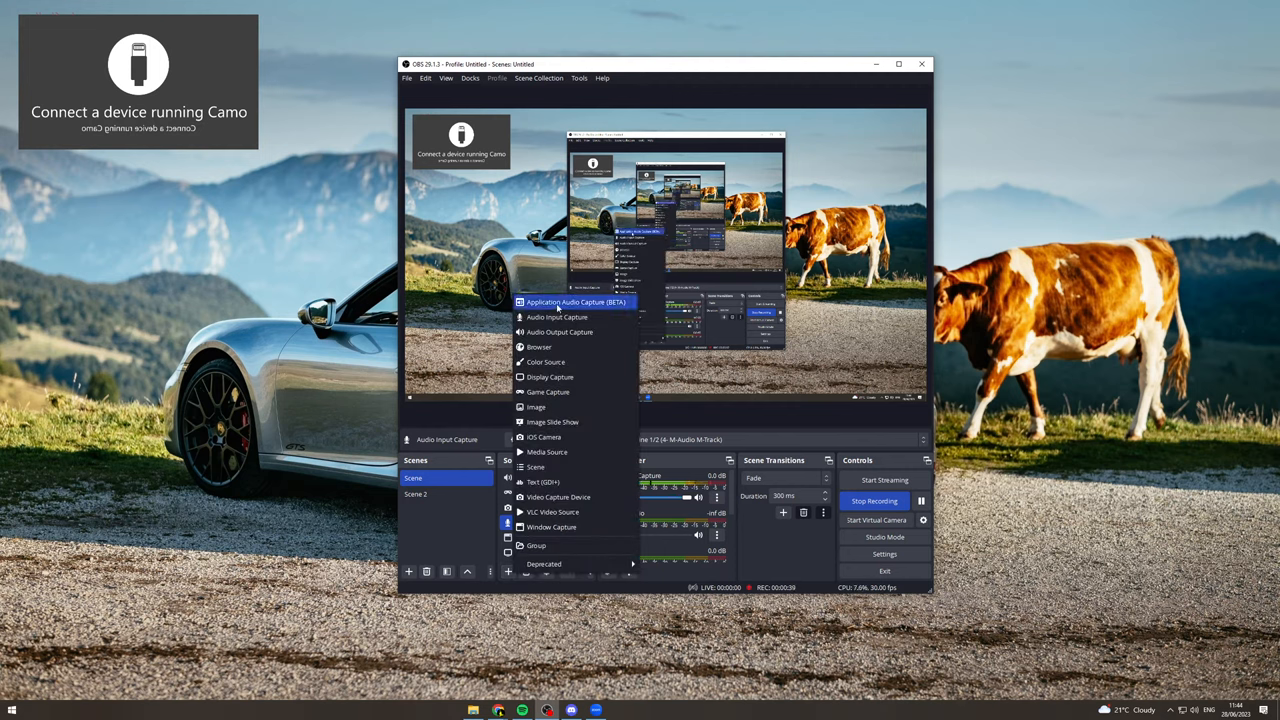
Add an Application Audio Capture source named 'Minecraft1', renaming after the duplicate-name warning, and accept its properties
left_click(576, 301)
type("Minecraft")
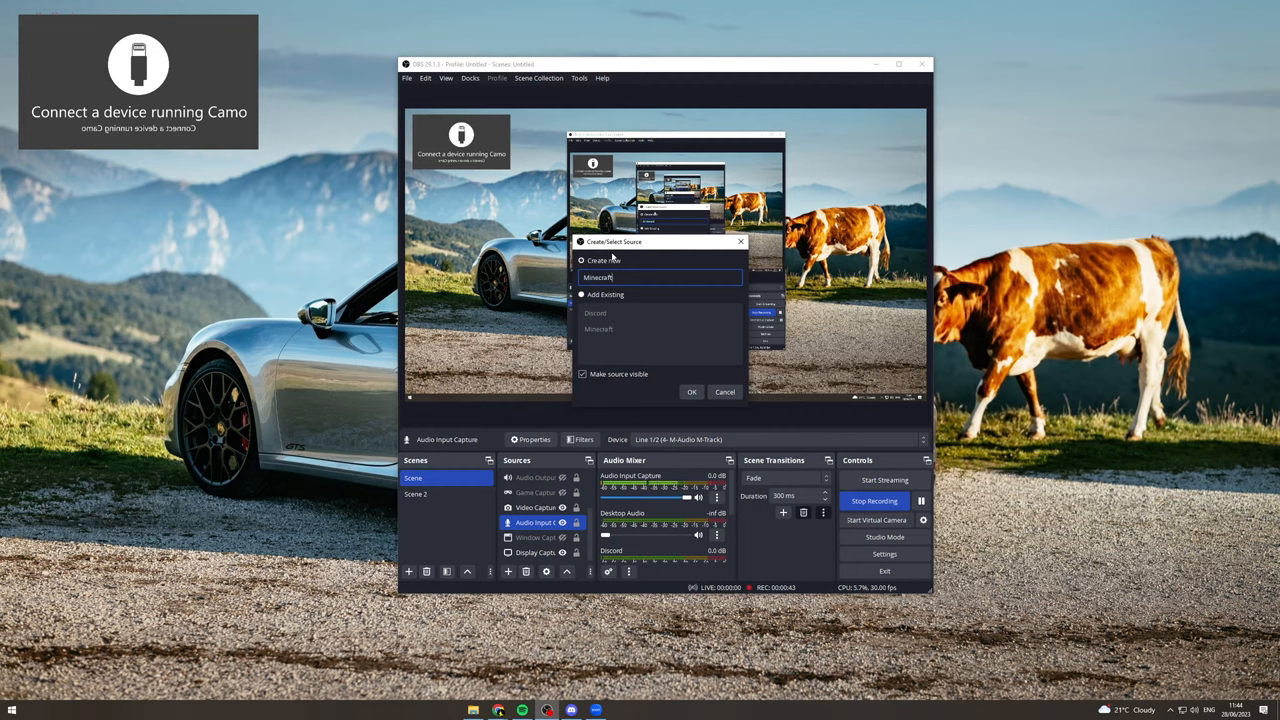
left_click(691, 391)
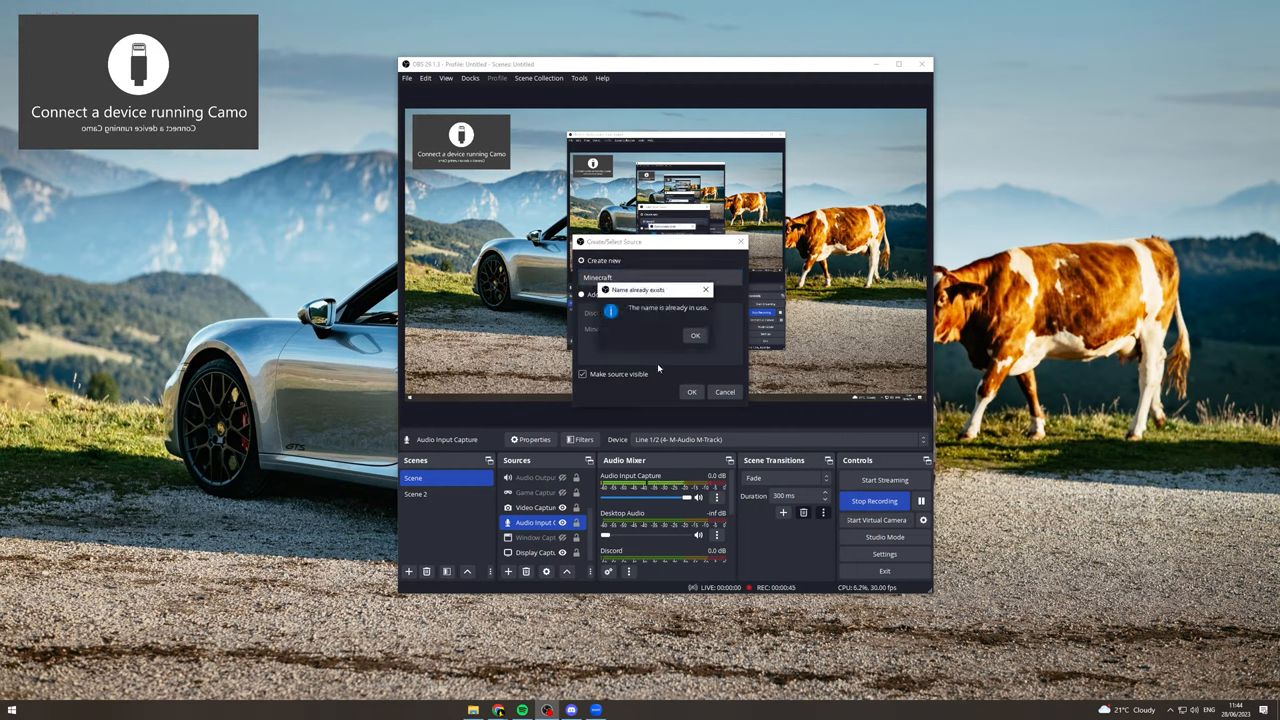
left_click(695, 335)
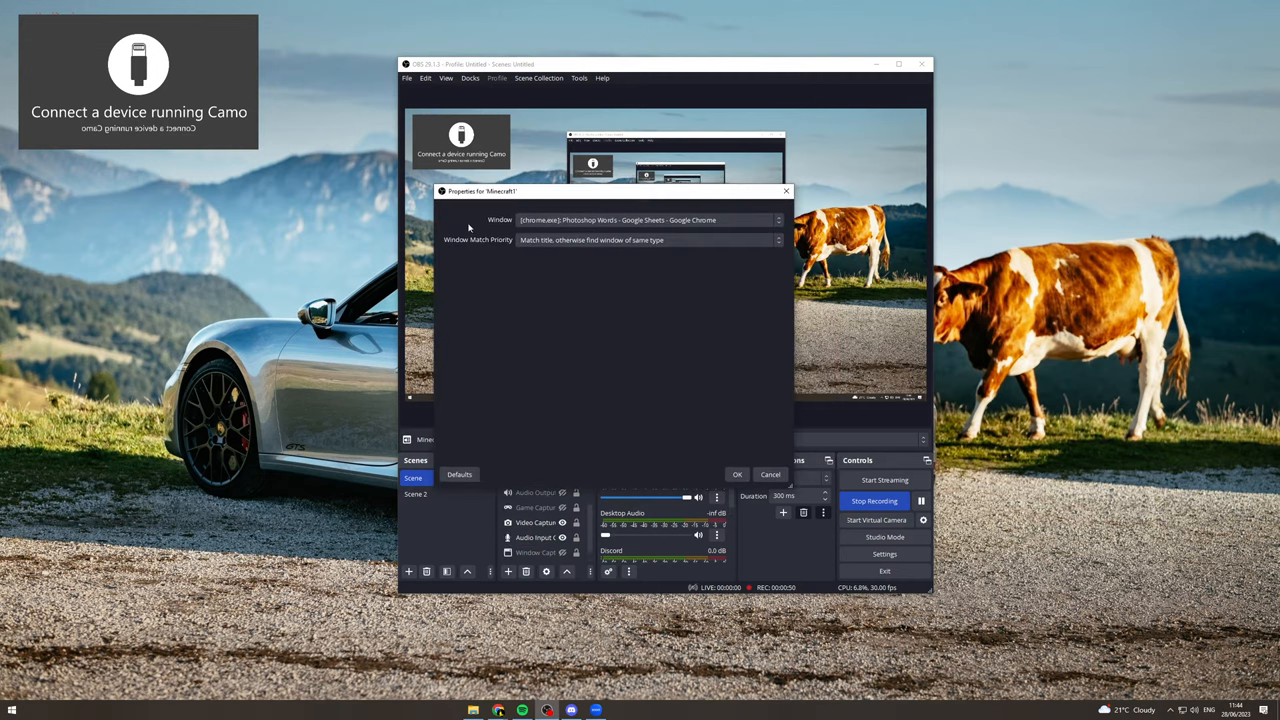
mouse_move(547, 213)
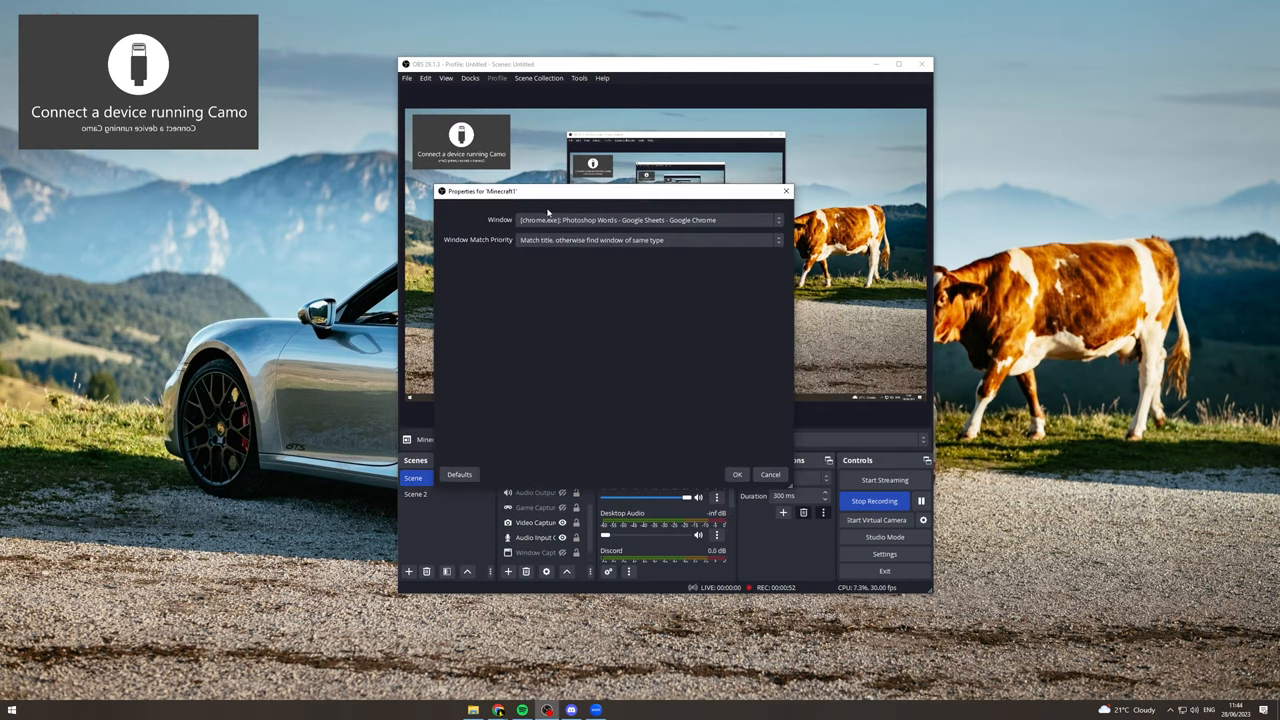
mouse_move(590, 235)
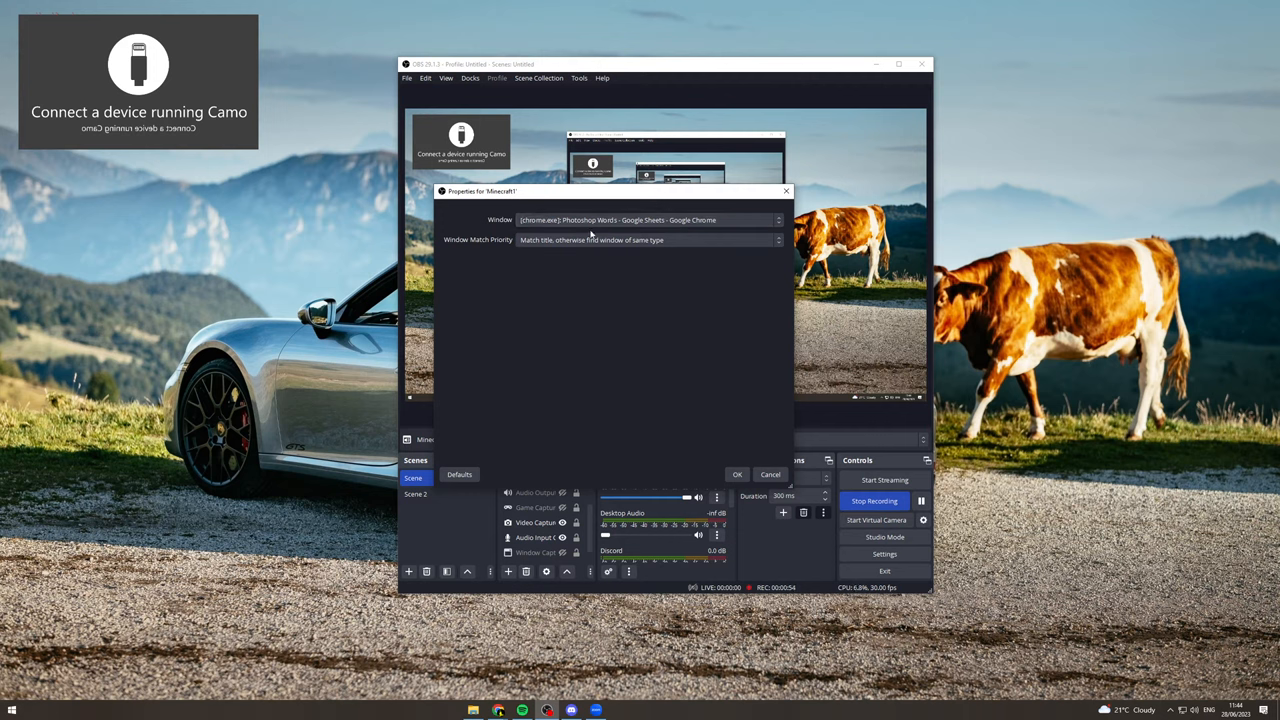
left_click(737, 474)
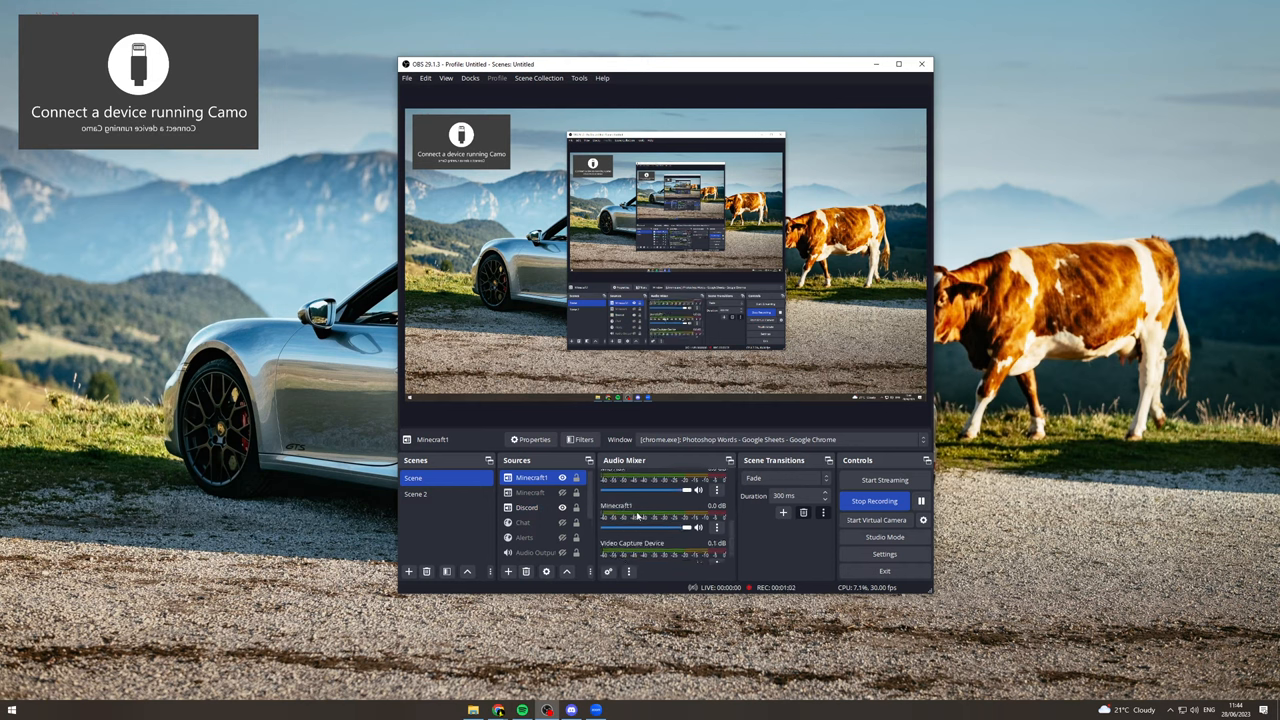
left_click(531, 477)
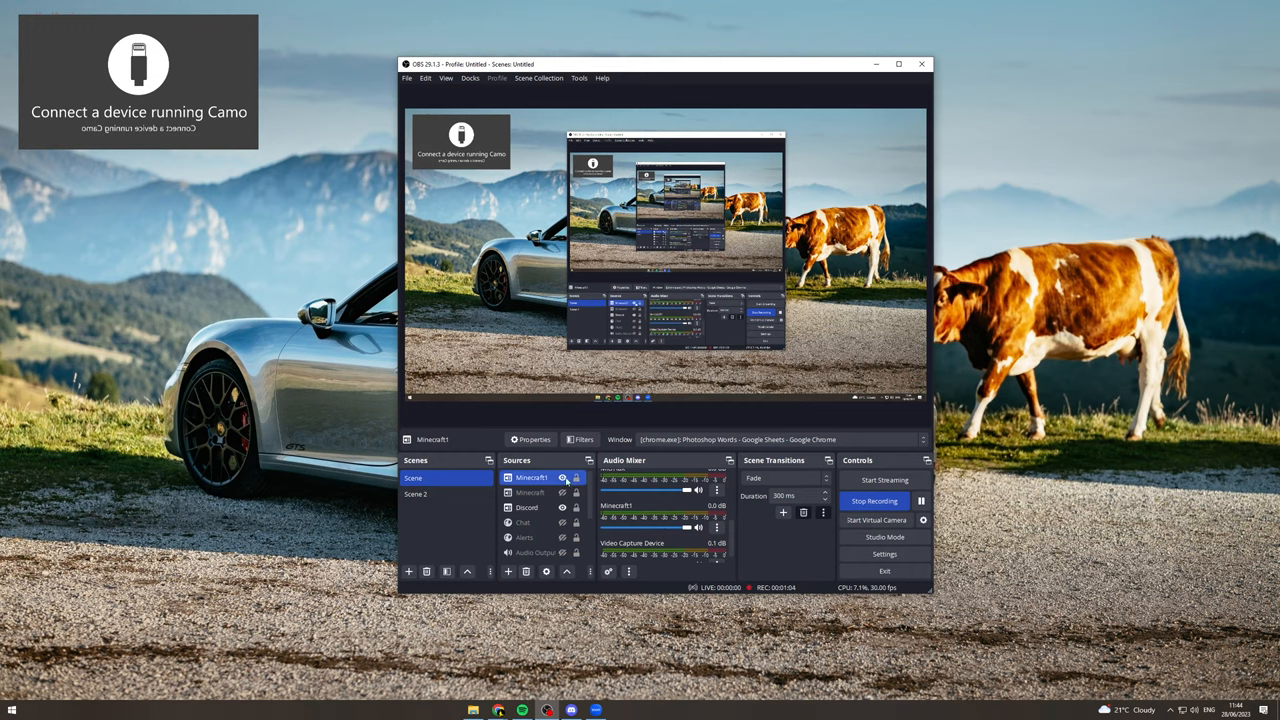